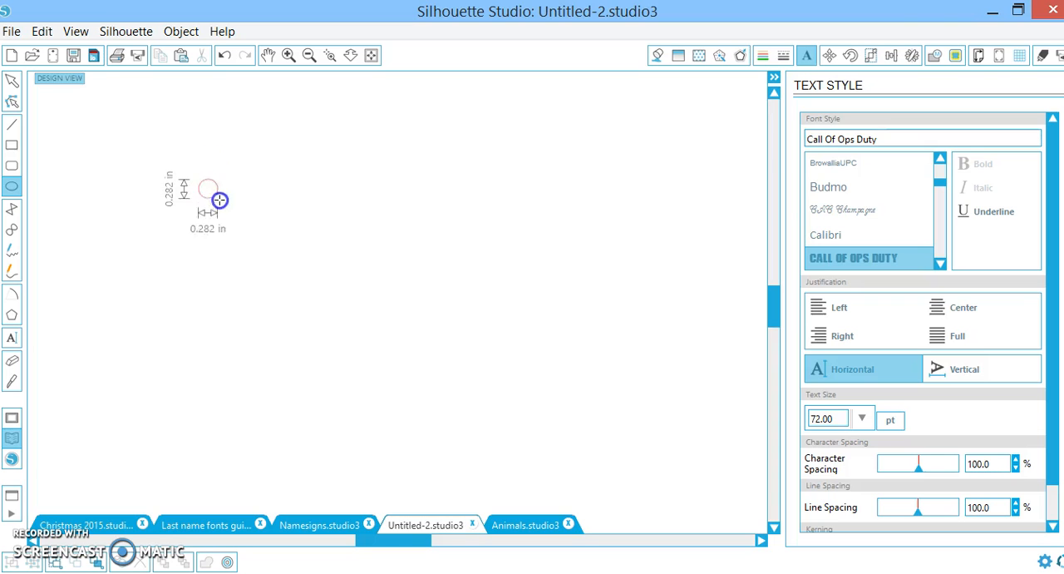
# Draw a large circle on the design page with the Ellipse tool.
pyautogui.moveTo(220, 200); pyautogui.dragTo(532, 429)
pyautogui.write('D')
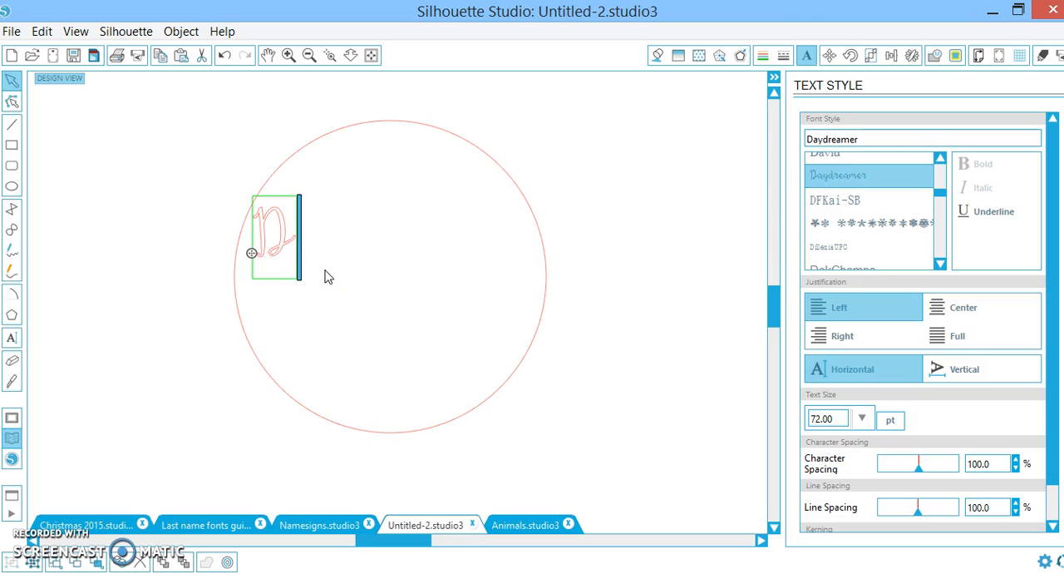
# Complete the word 'Daydreamer' in the Daydreamer script font inside the circle.
pyautogui.write('ayd')
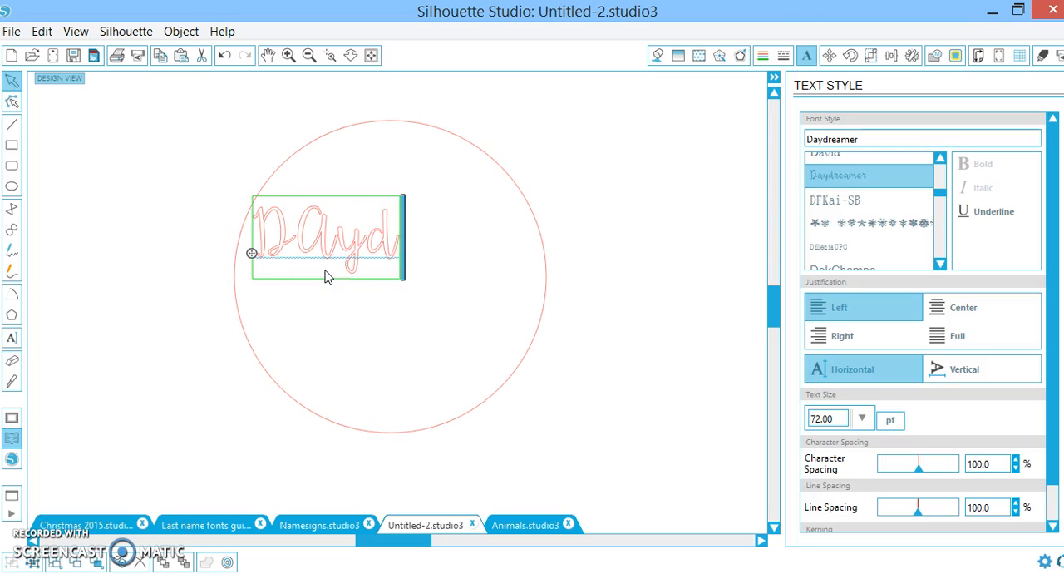
pyautogui.write('reamer')
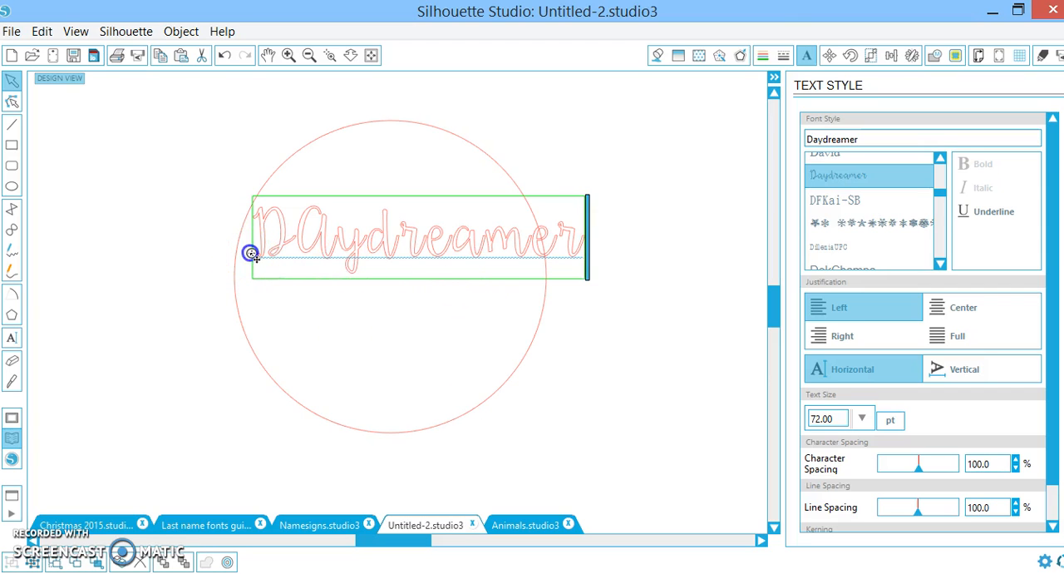
# Attach 'Daydreamer' to the circle's outline and widen character spacing to about 149.6%.
pyautogui.moveTo(251, 252); pyautogui.dragTo(246, 220)
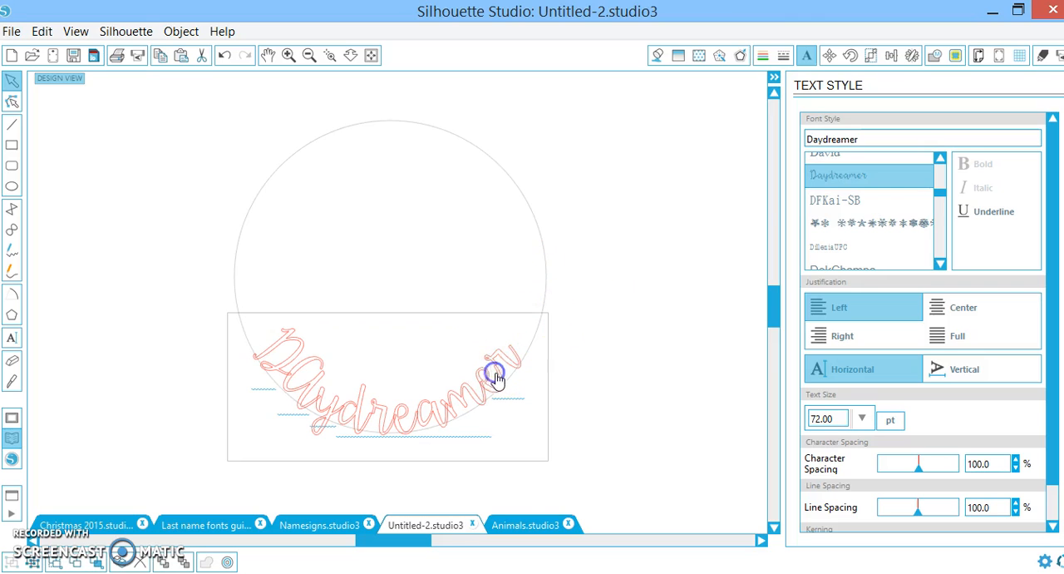
pyautogui.moveTo(907, 462); pyautogui.dragTo(925, 474)
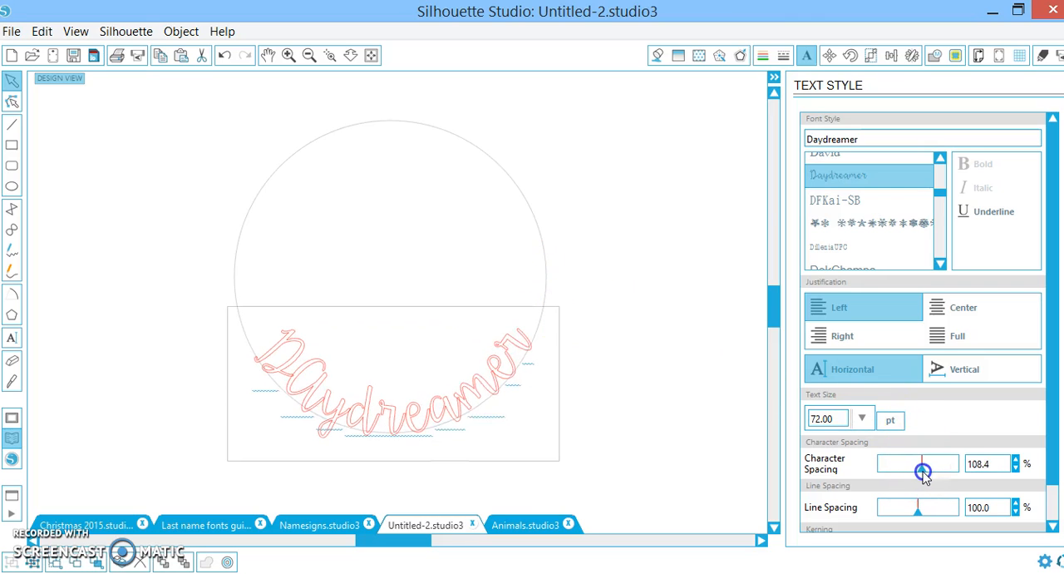
pyautogui.moveTo(918, 467); pyautogui.dragTo(938, 467)
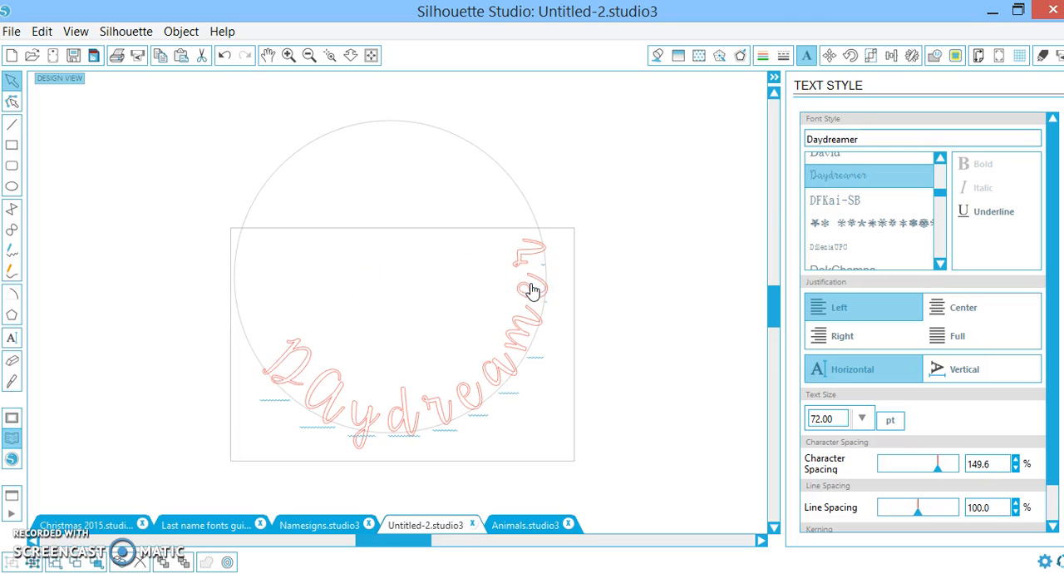
# Select the curved text and slide its starting point along the circle.
pyautogui.click(532, 291)
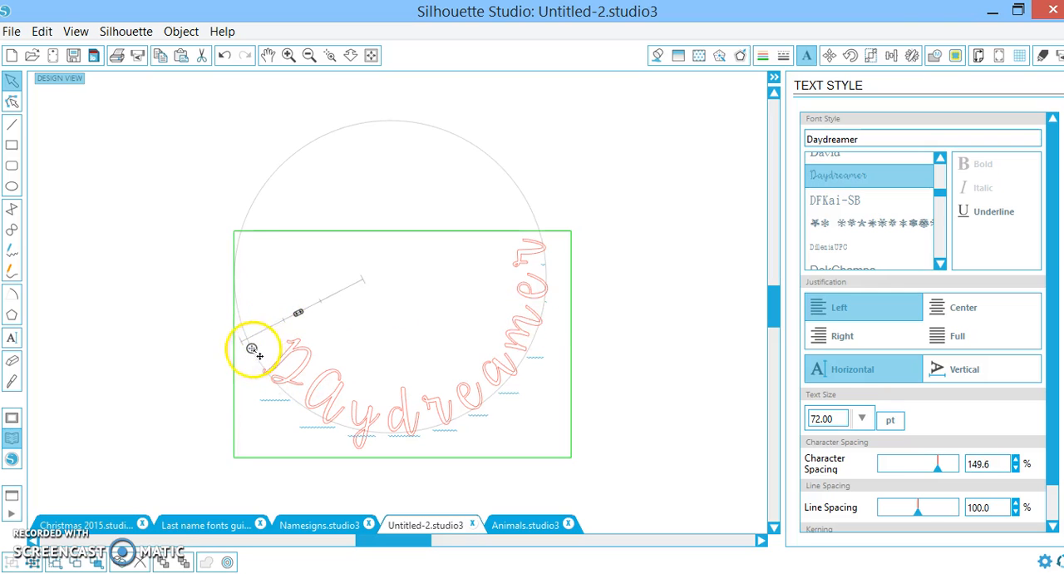
pyautogui.moveTo(252, 347); pyautogui.dragTo(229, 301)
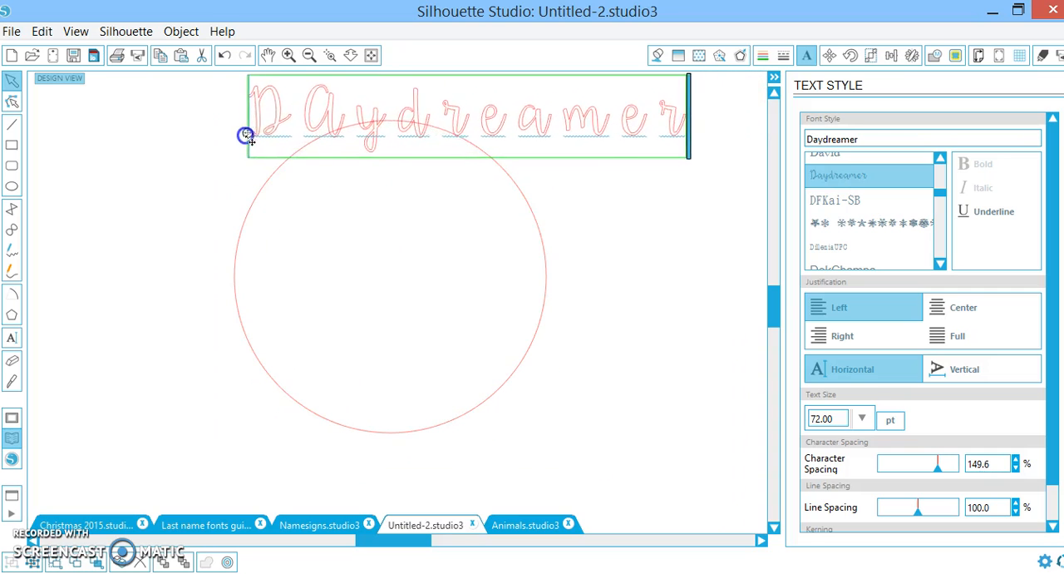
# Move the straight text onto the top of the circle so it arcs there, adjusting its start point.
pyautogui.moveTo(246, 135); pyautogui.dragTo(203, 206)
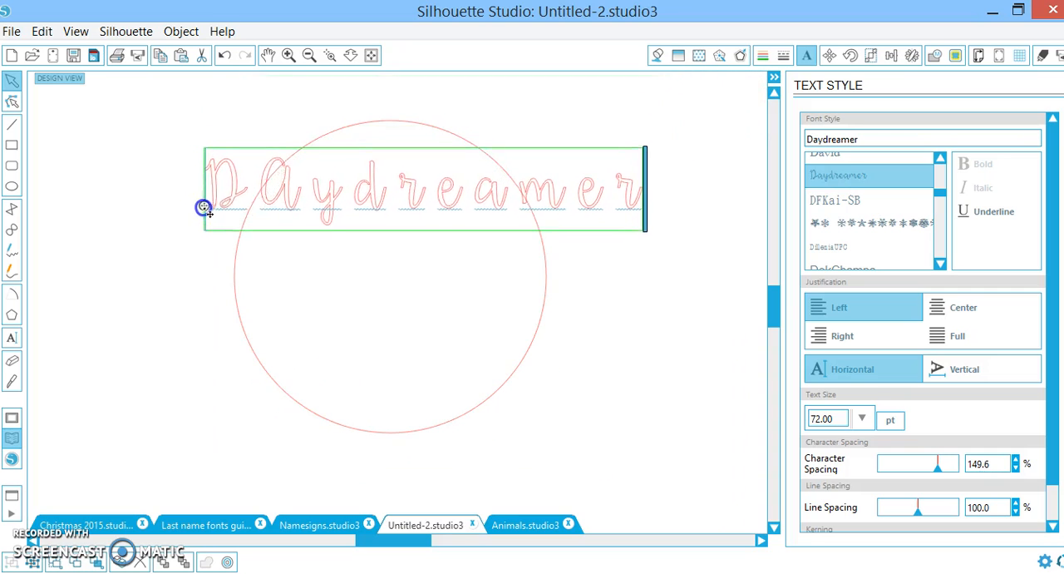
pyautogui.moveTo(203, 206); pyautogui.dragTo(231, 256)
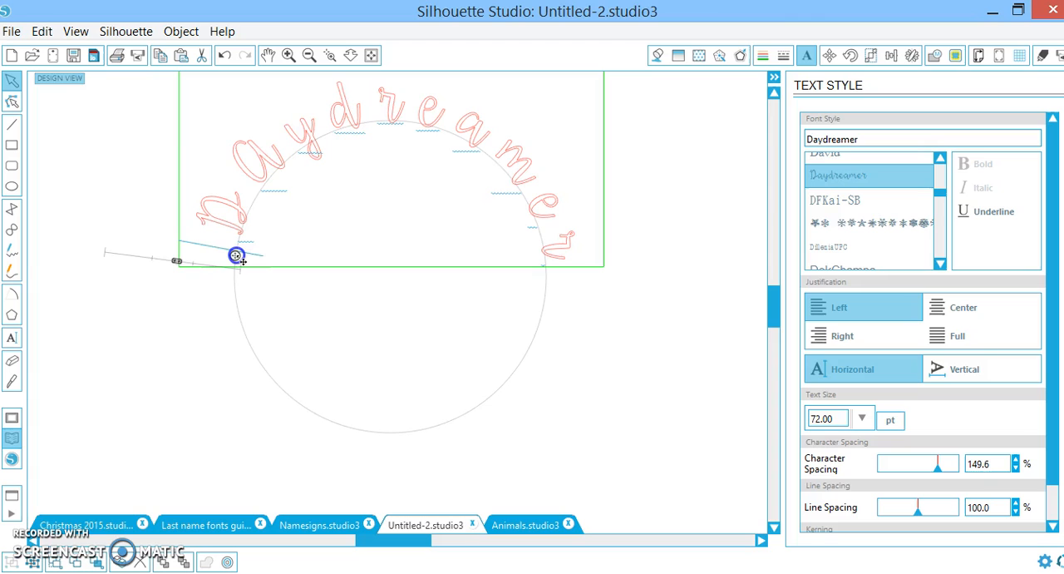
pyautogui.moveTo(236, 256); pyautogui.dragTo(229, 266)
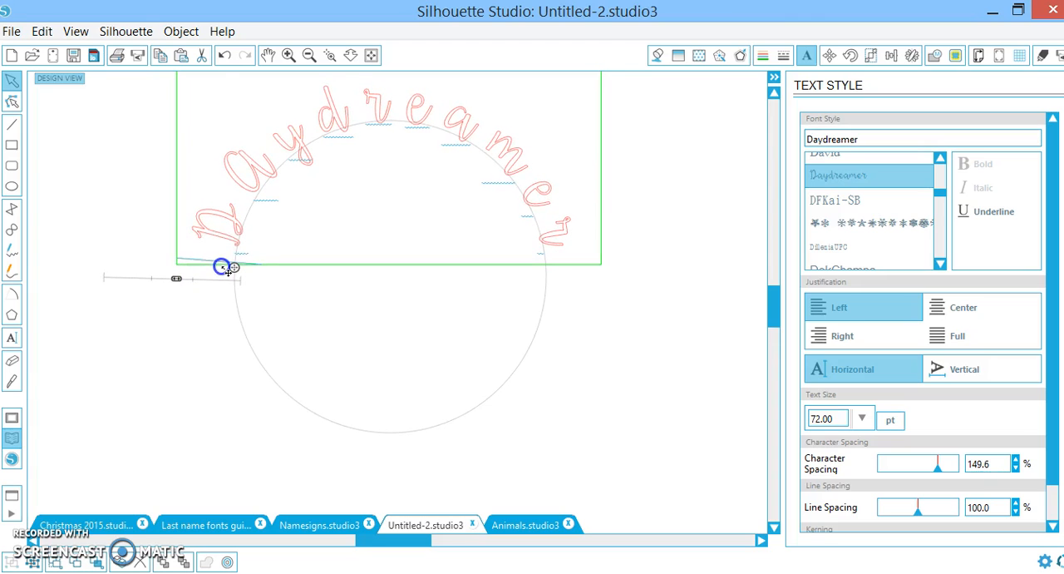
pyautogui.moveTo(216, 289)
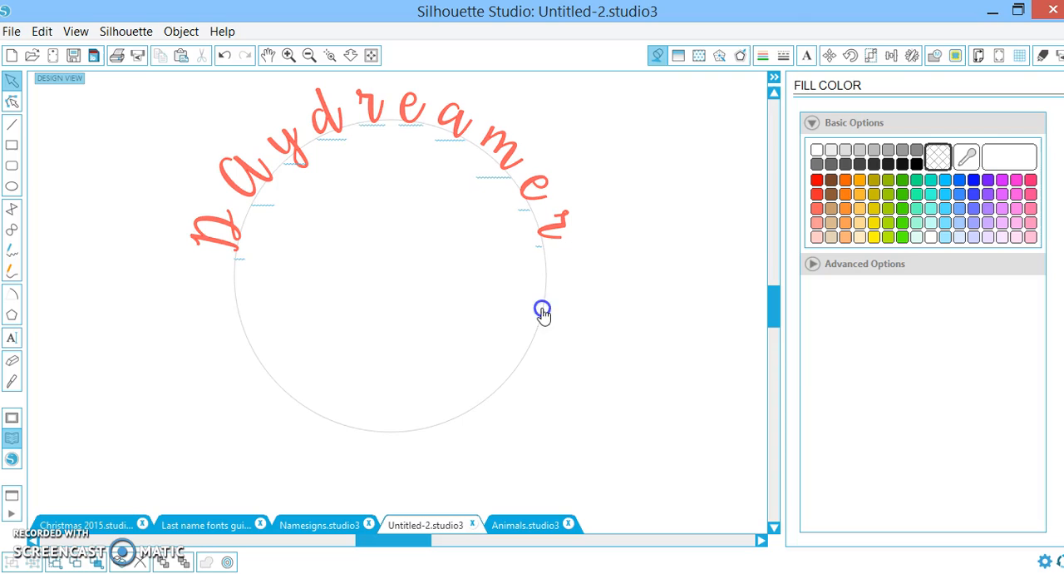
# Select the circle and fill it with a solid blue swatch.
pyautogui.click(542, 313)
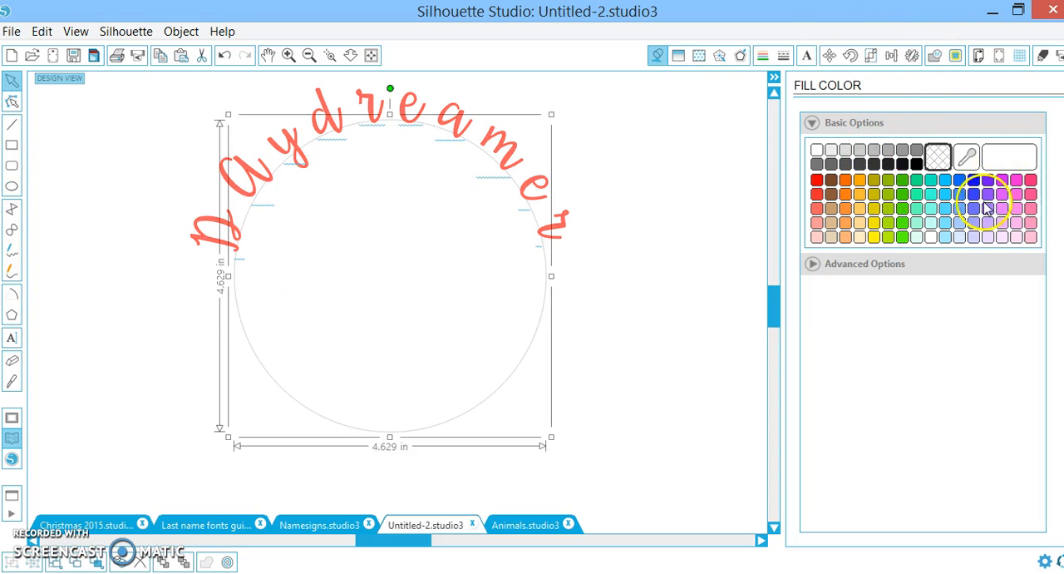
pyautogui.click(986, 192)
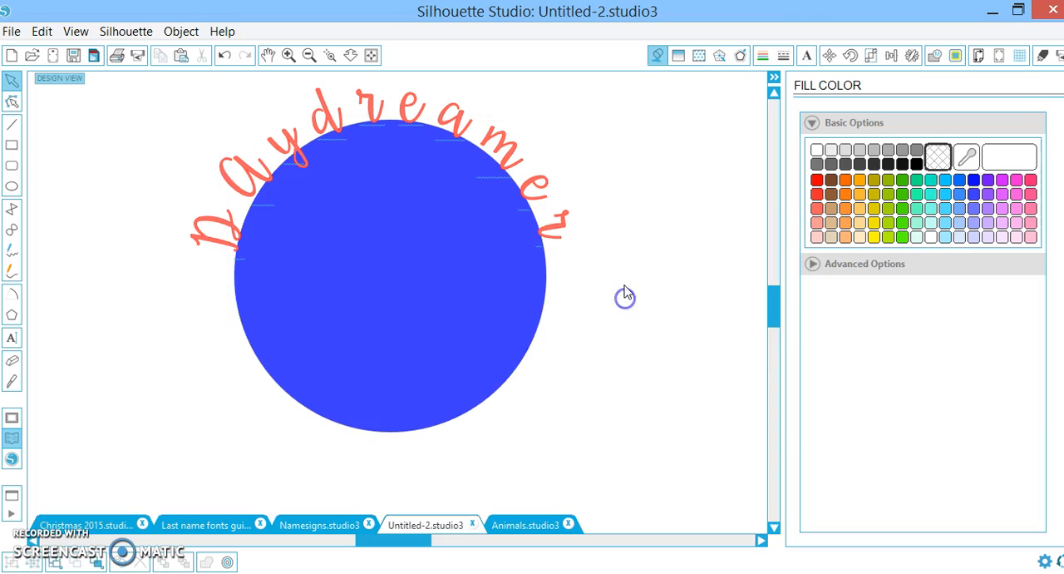
pyautogui.moveTo(629, 293)
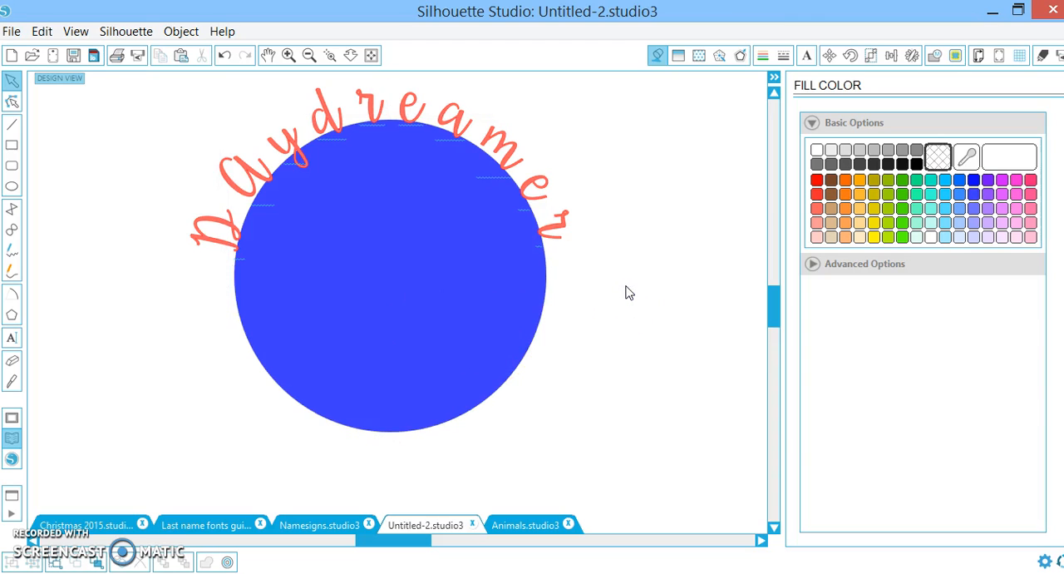